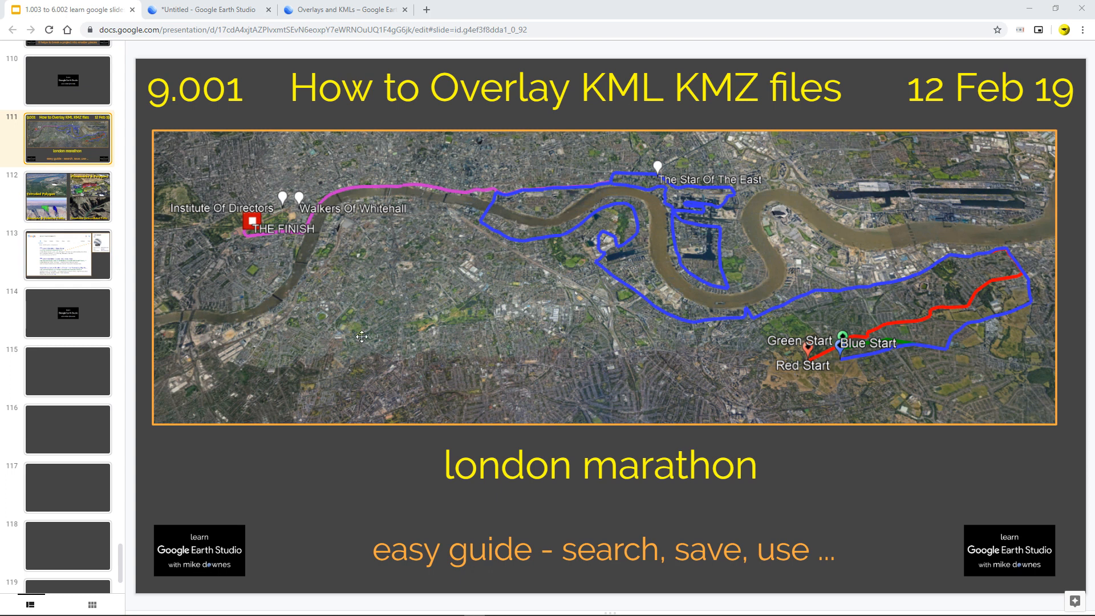
mouse_move(386, 343)
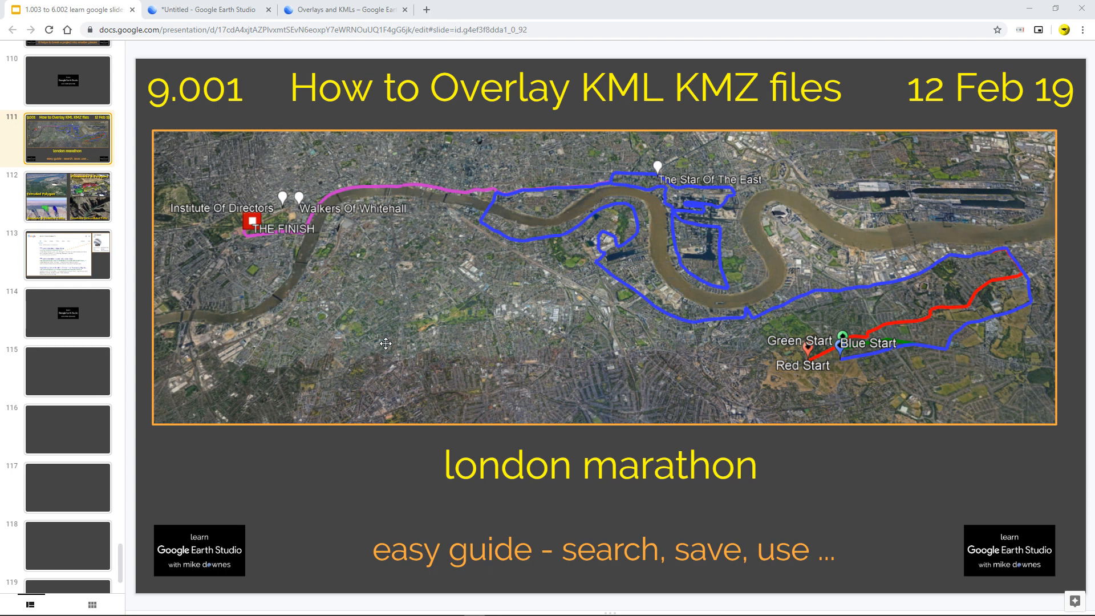
mouse_move(67, 202)
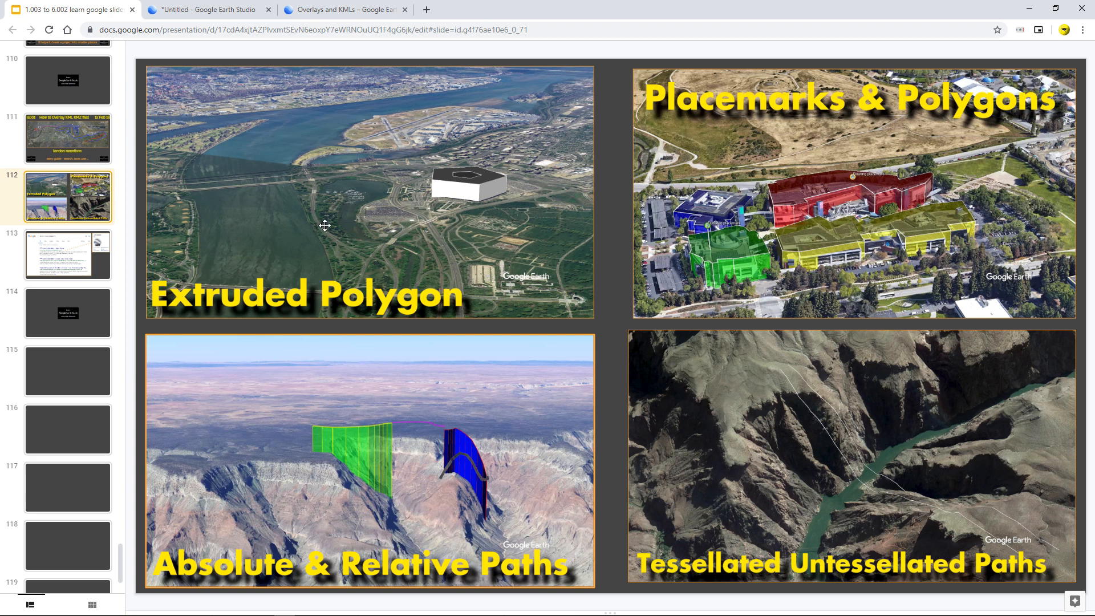
mouse_move(468, 139)
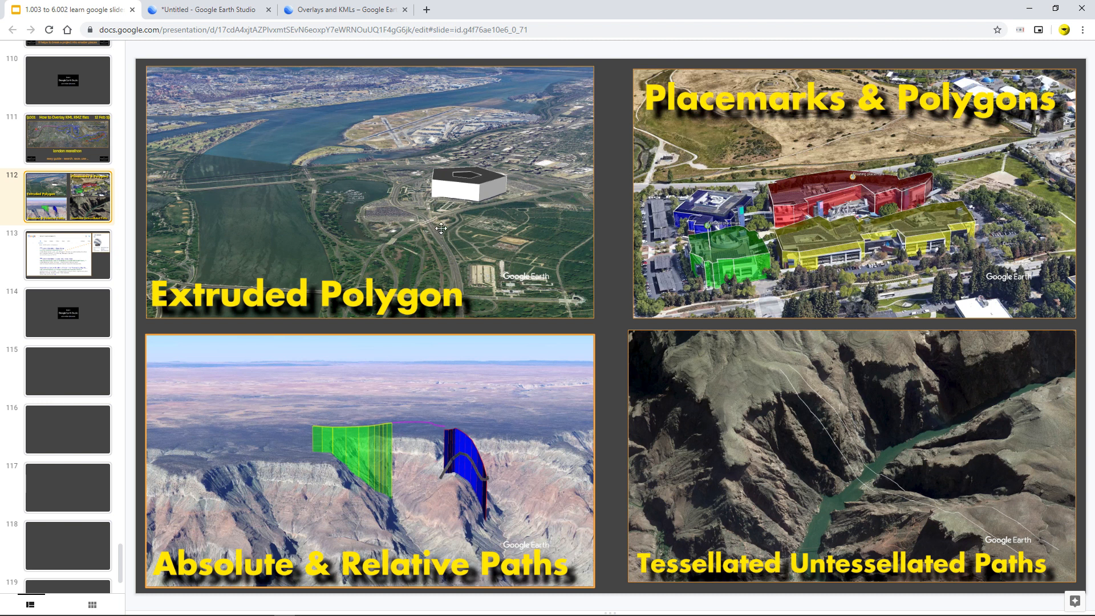
mouse_move(731, 158)
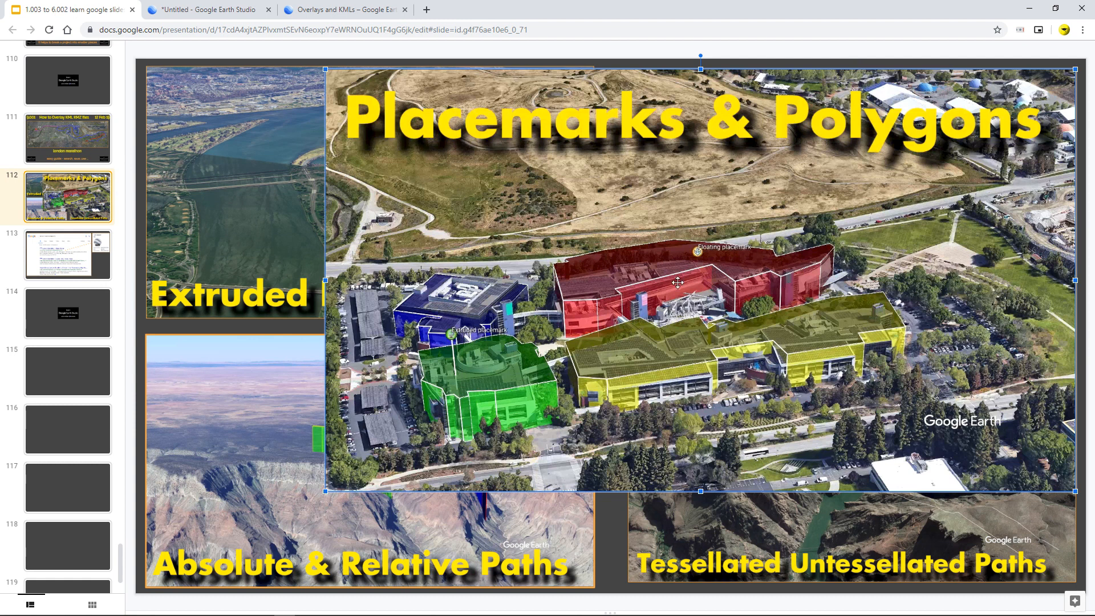
mouse_move(323, 491)
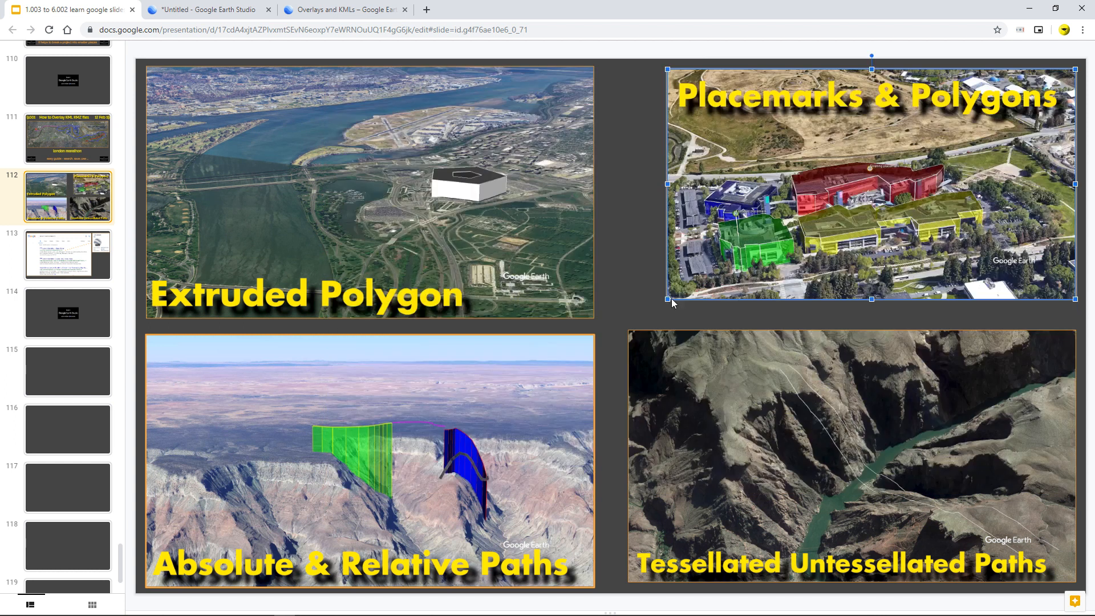
Restore the Placemarks & Polygons picture to full size and select the Absolute & Relative Paths picture.
left_click_drag(666, 301, 637, 313)
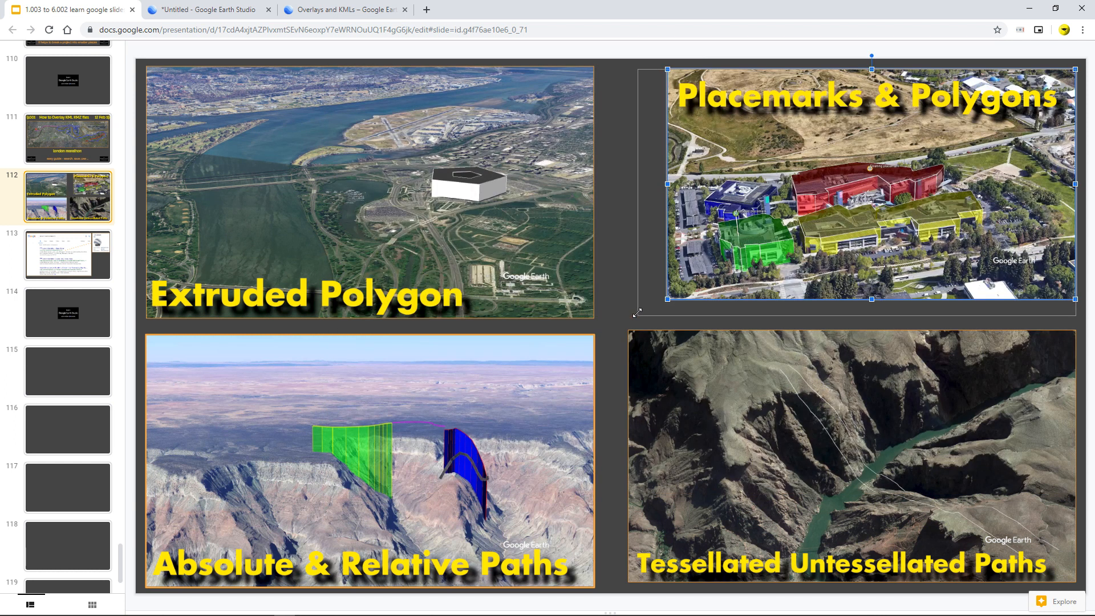
left_click(370, 461)
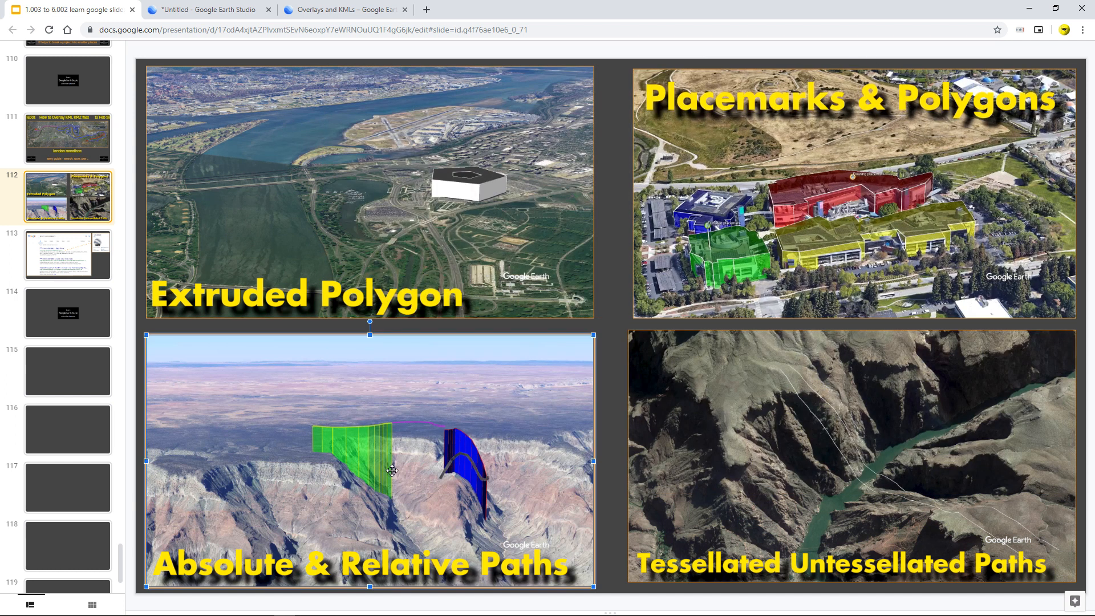
mouse_move(267, 541)
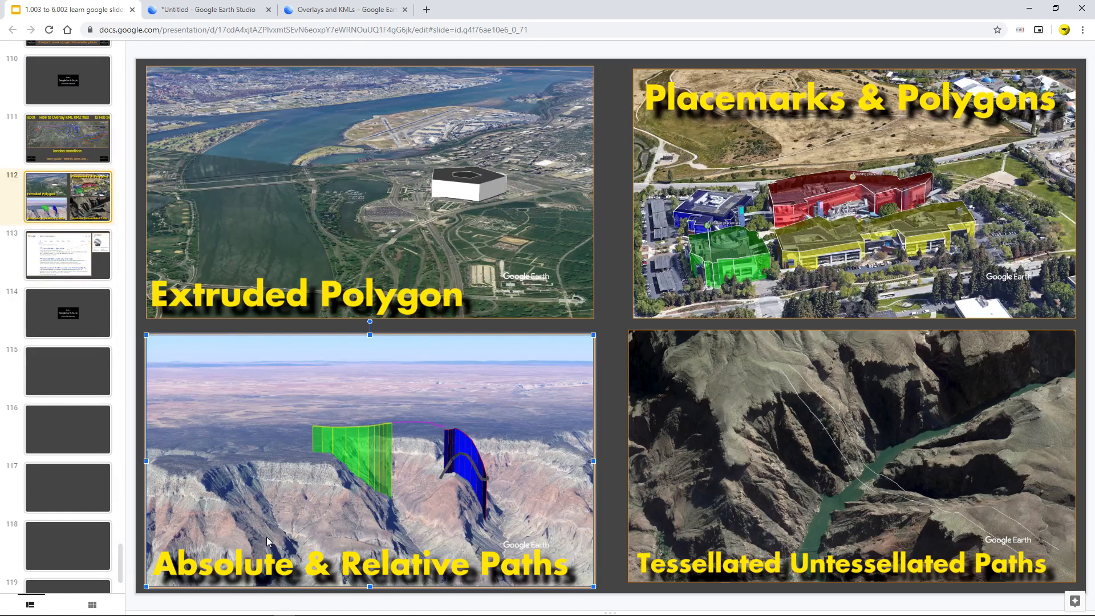
mouse_move(749, 516)
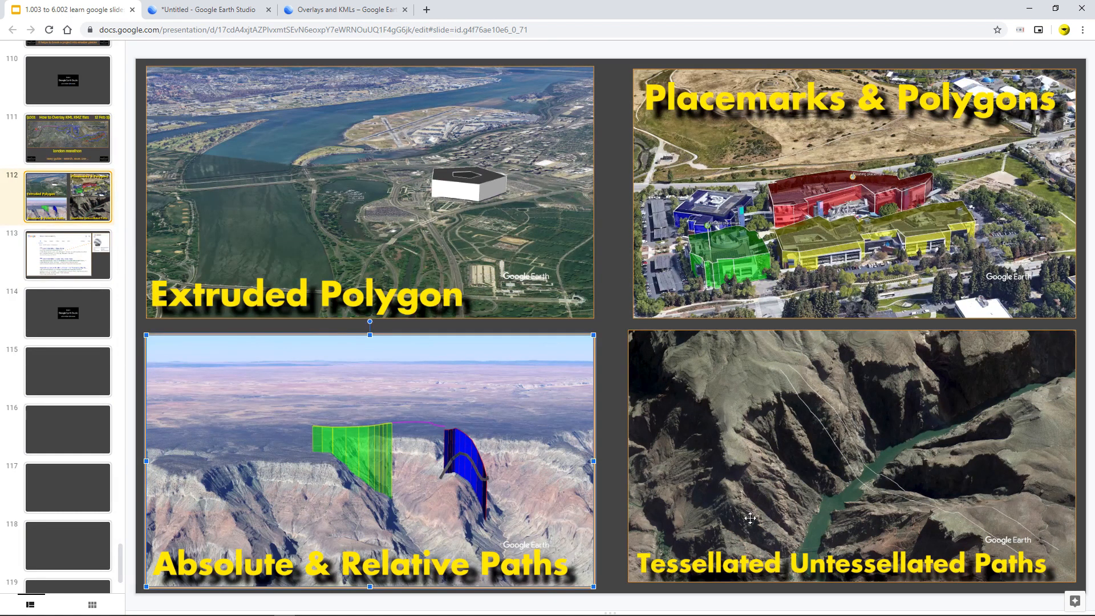
mouse_move(688, 463)
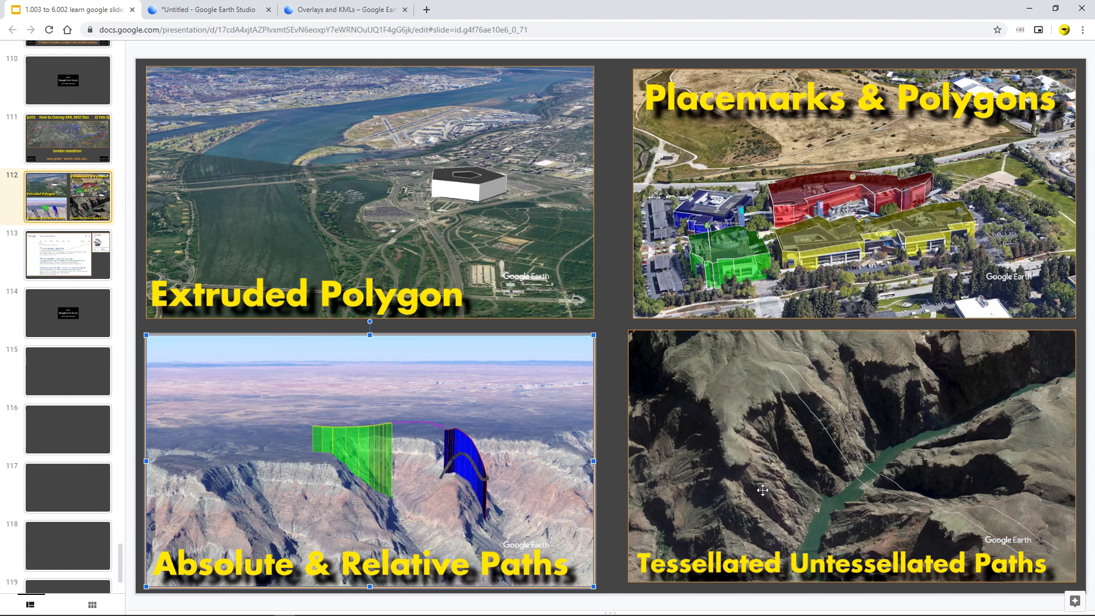
mouse_move(827, 442)
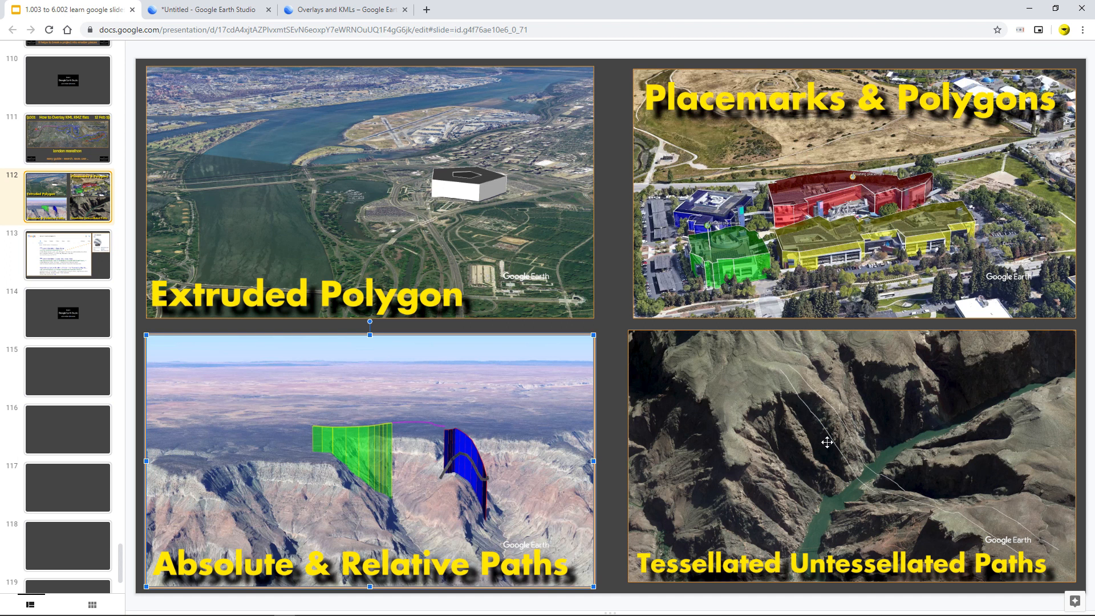
mouse_move(779, 422)
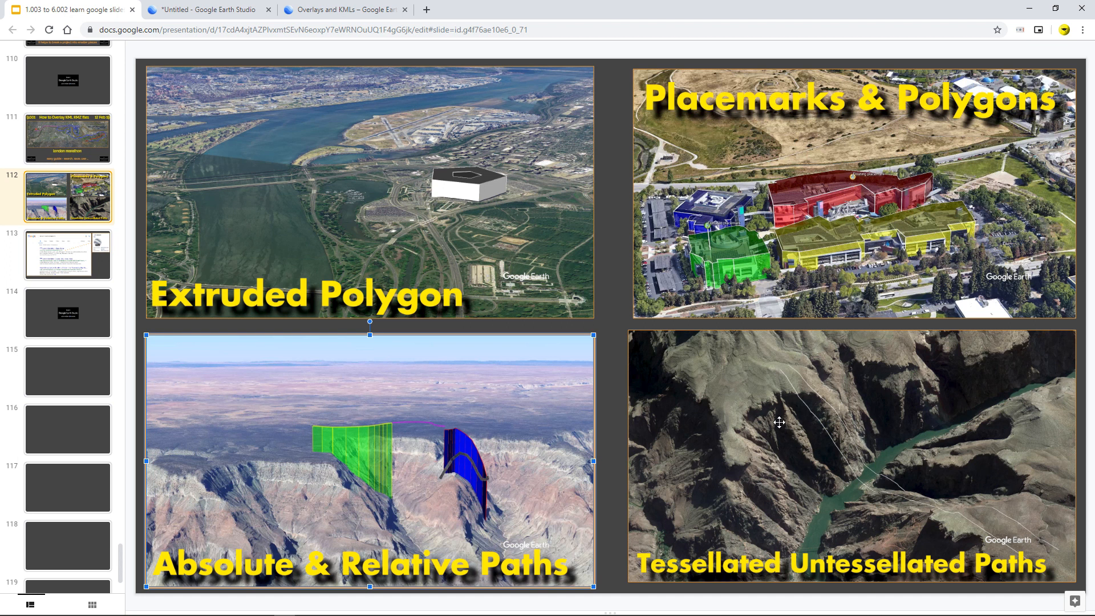
mouse_move(847, 484)
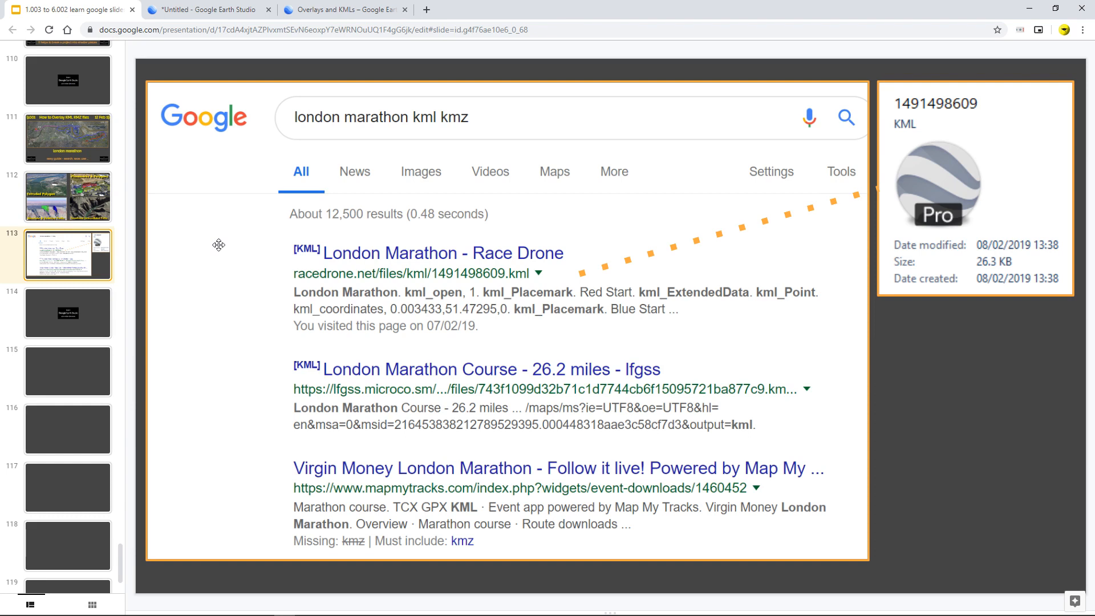
mouse_move(222, 245)
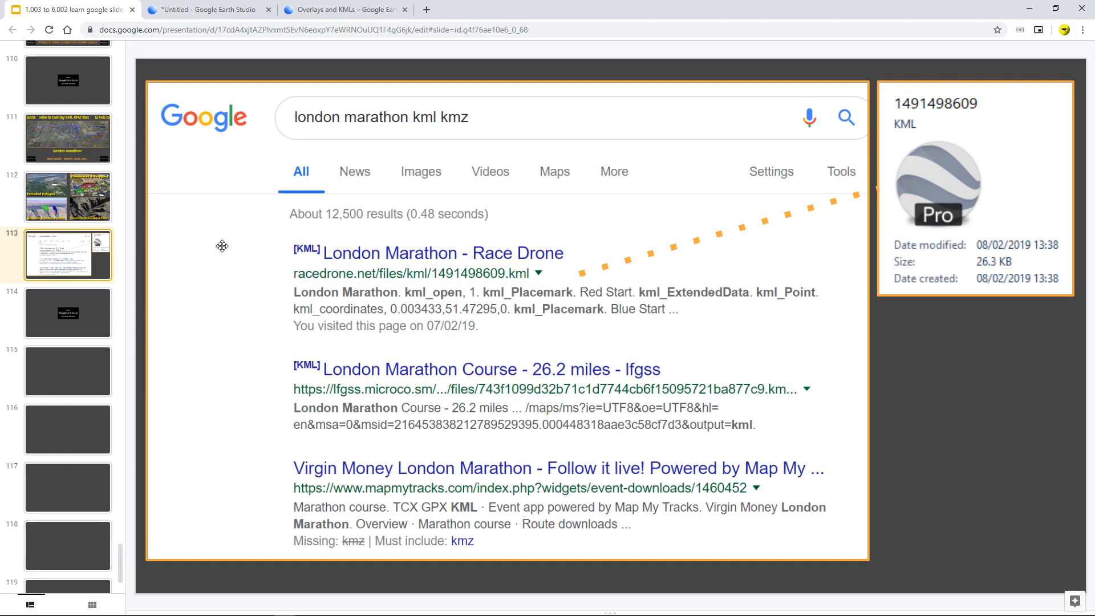
mouse_move(249, 253)
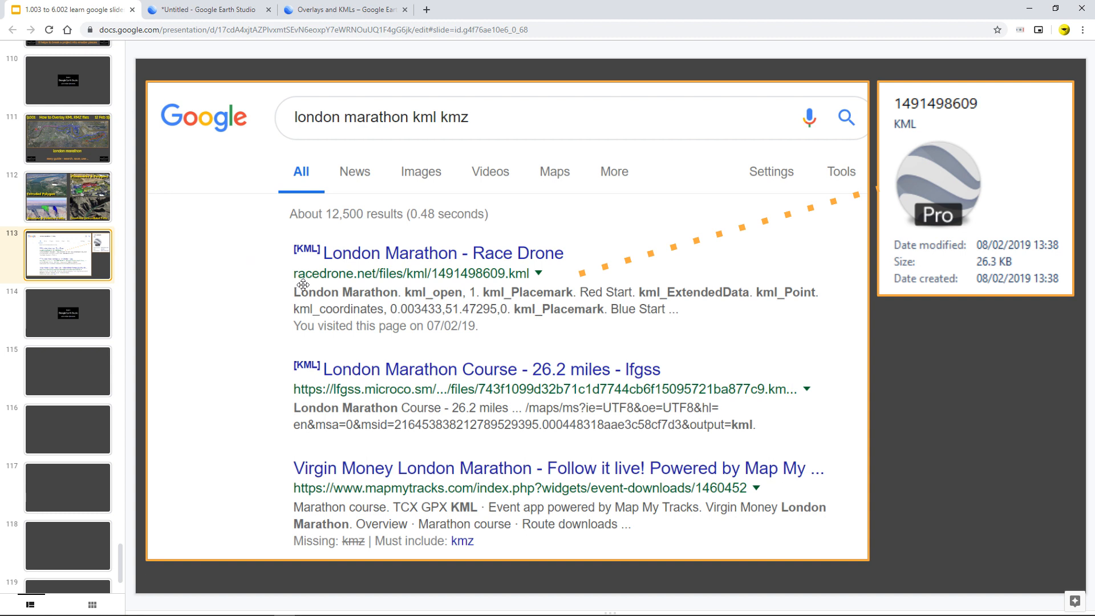
mouse_move(569, 308)
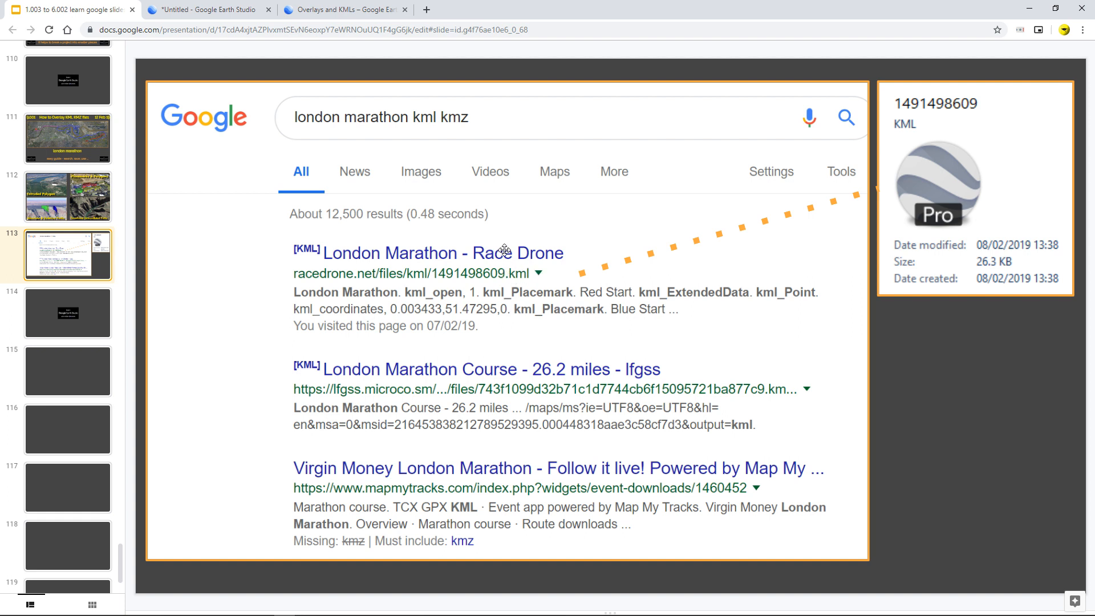
Select the KML file details picture beside the London Marathon search results.
left_click(975, 192)
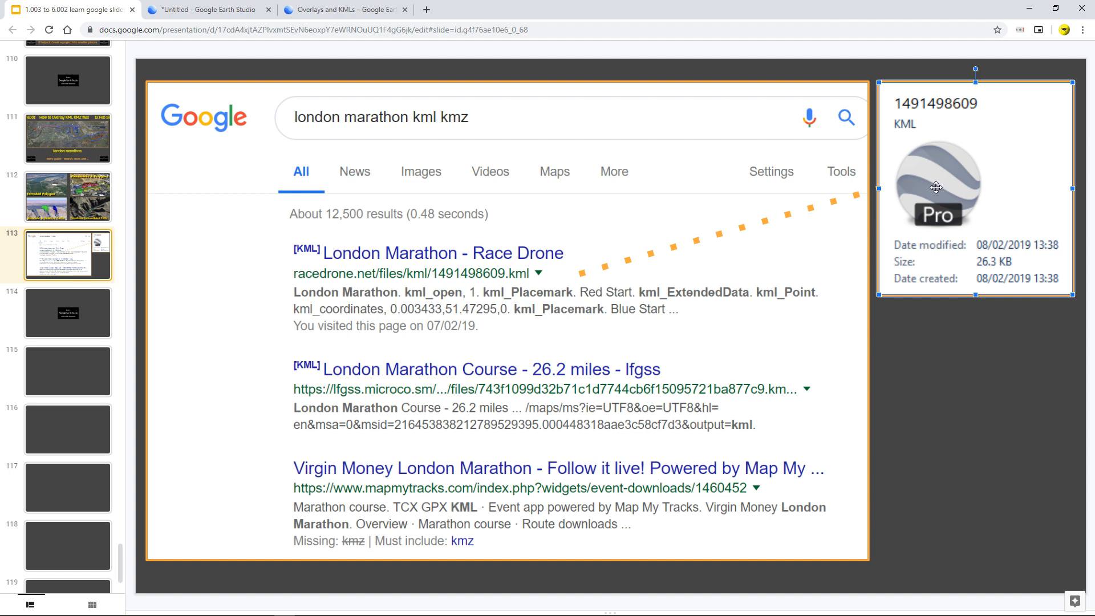
mouse_move(917, 351)
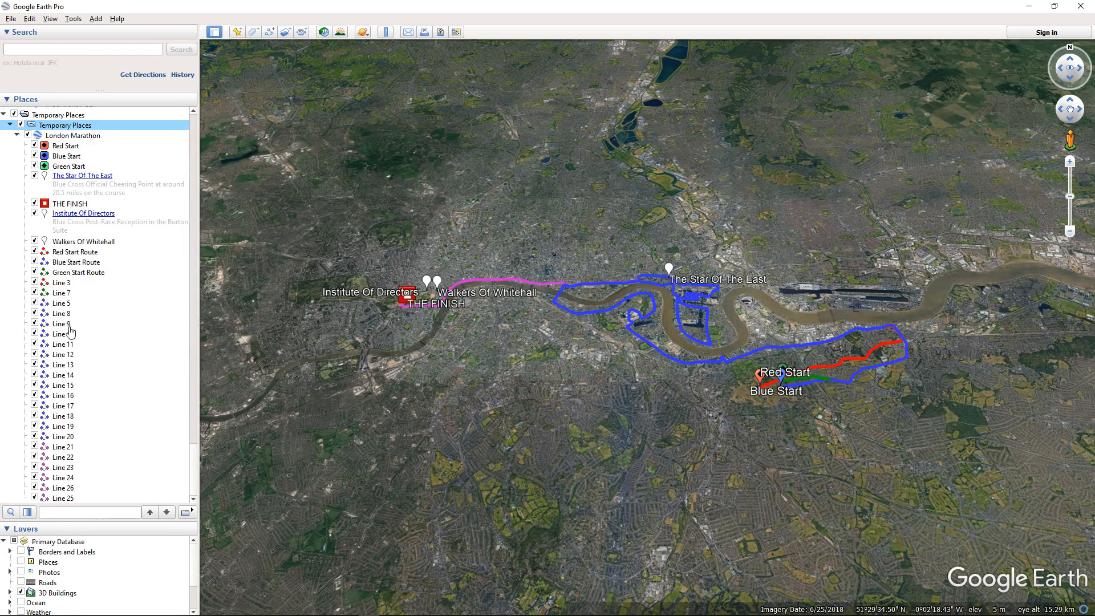
mouse_move(66, 147)
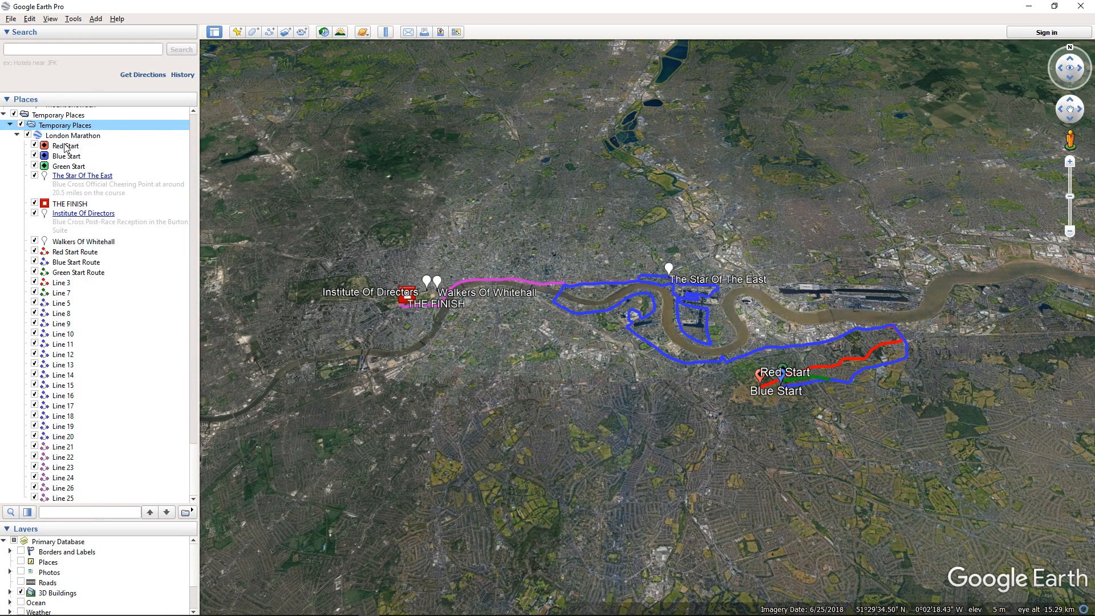
mouse_move(63, 249)
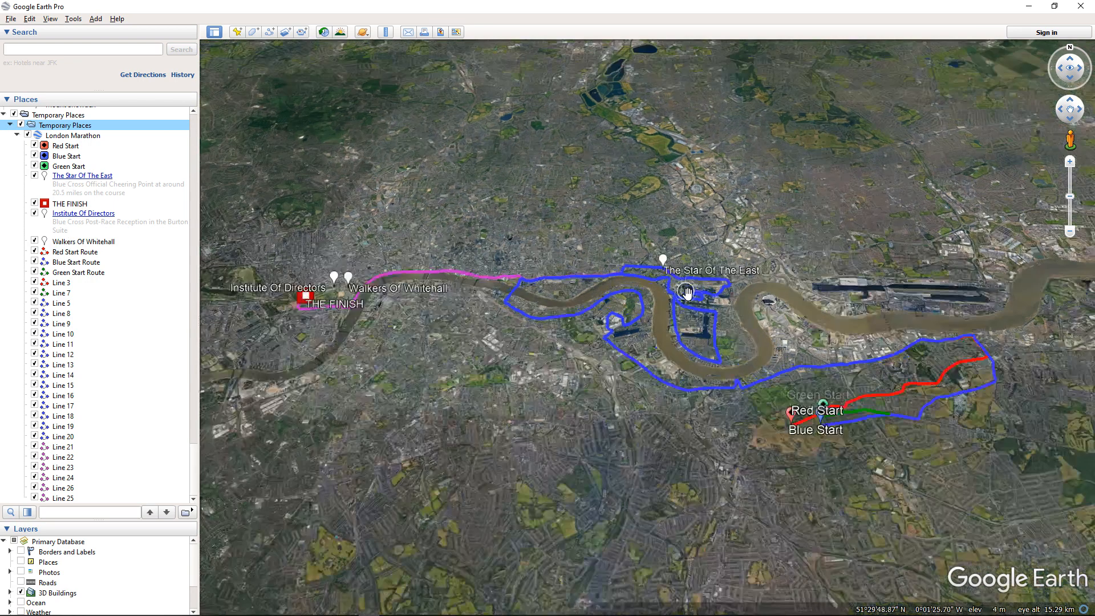
scroll("down", 3)
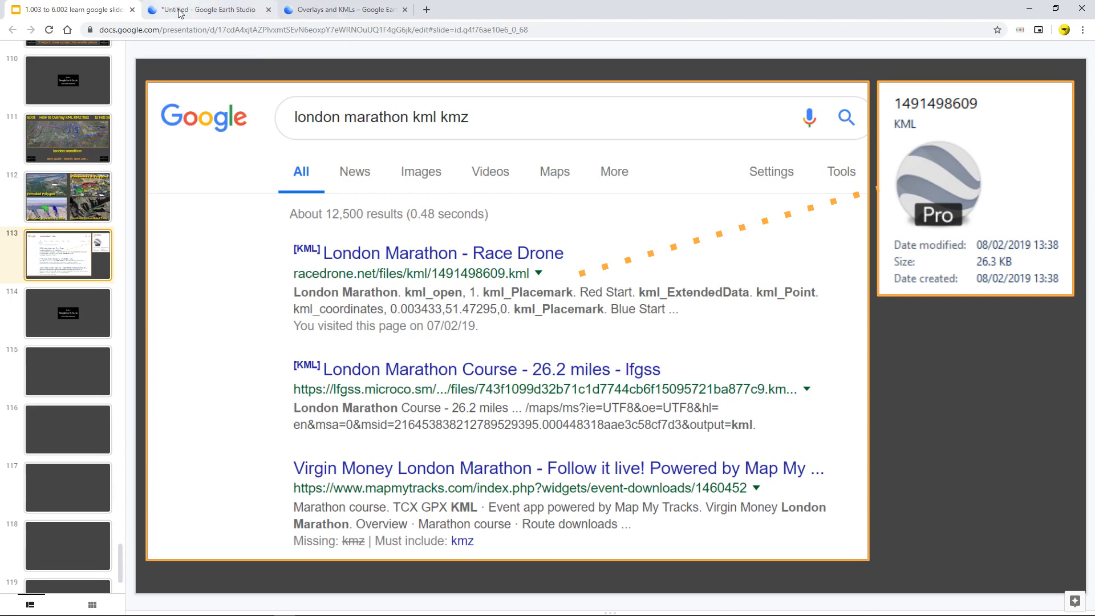
left_click(208, 9)
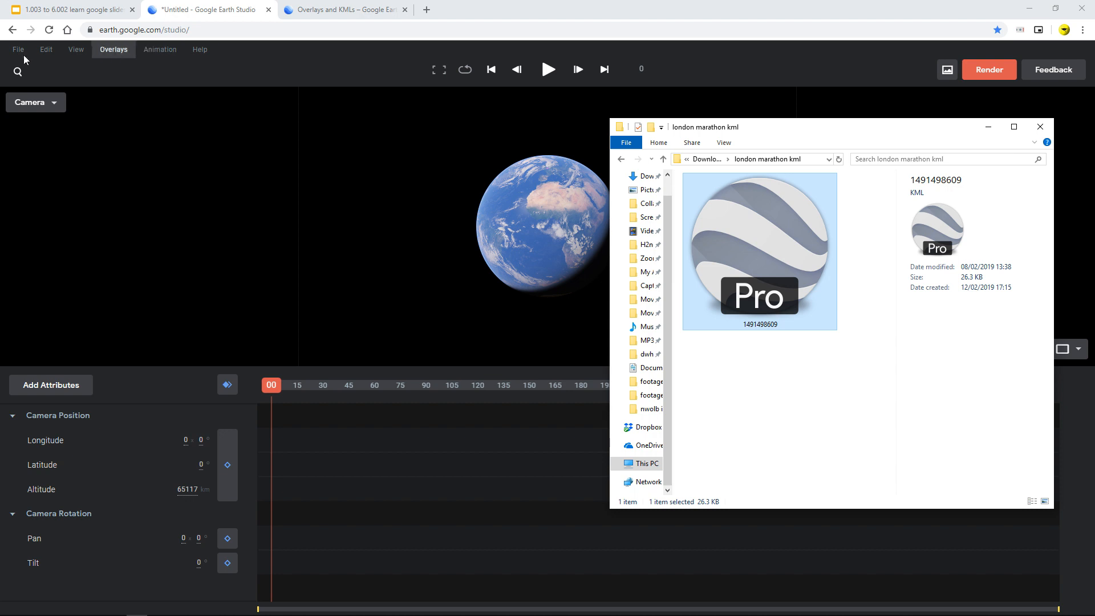
left_click(19, 49)
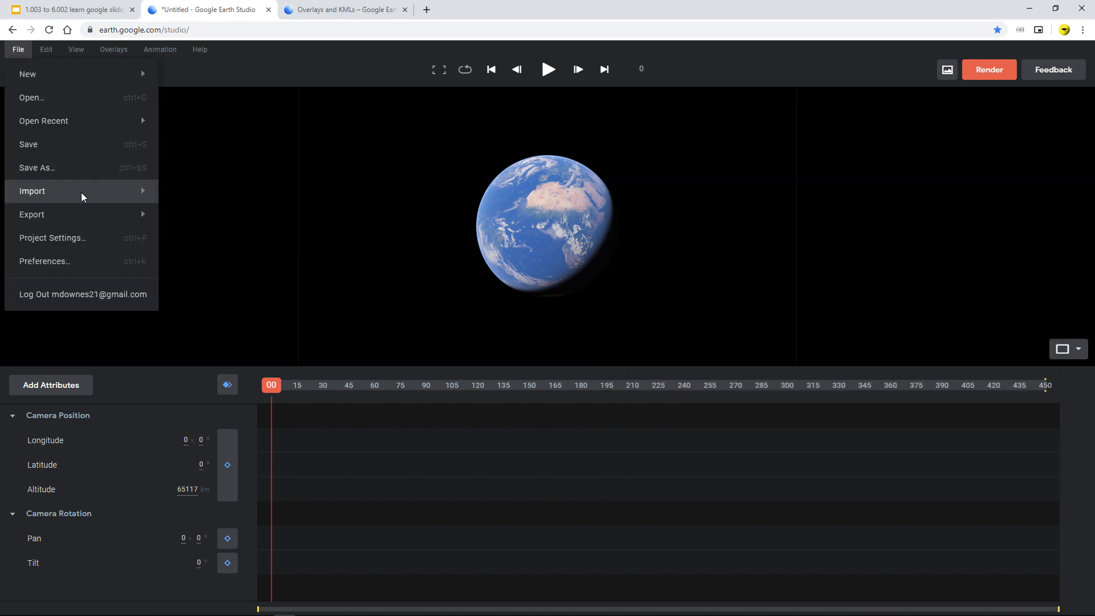
mouse_move(32, 190)
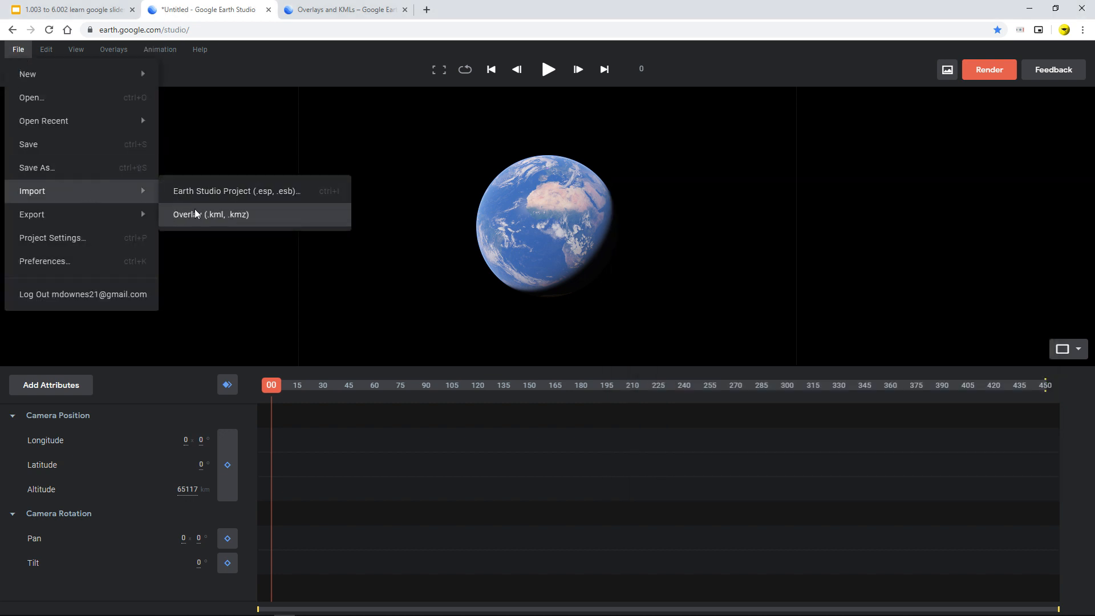
left_click(113, 49)
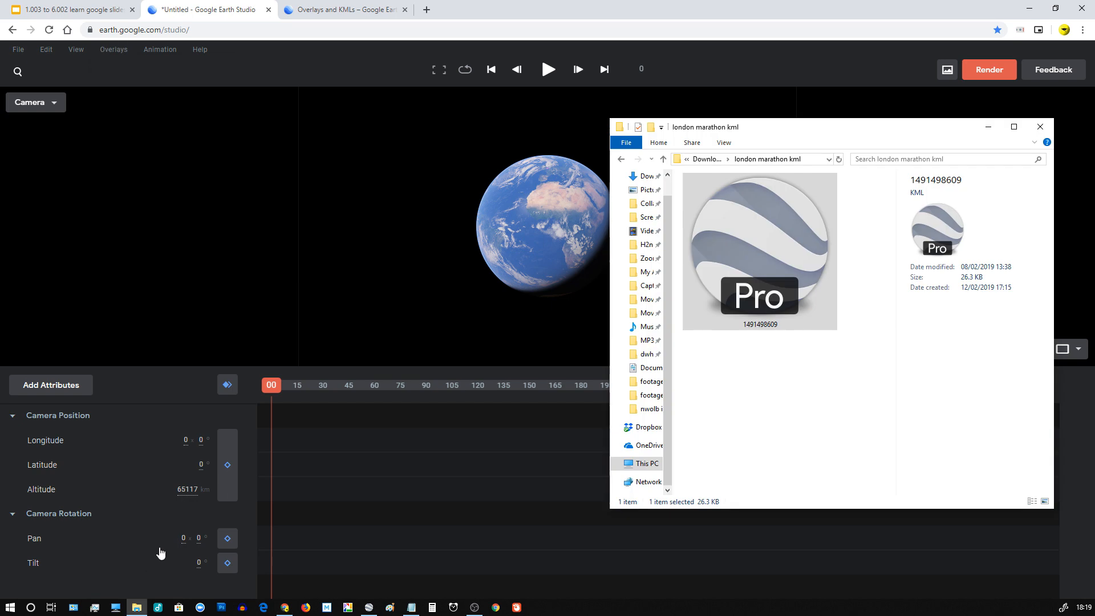
left_click_drag(707, 126, 706, 119)
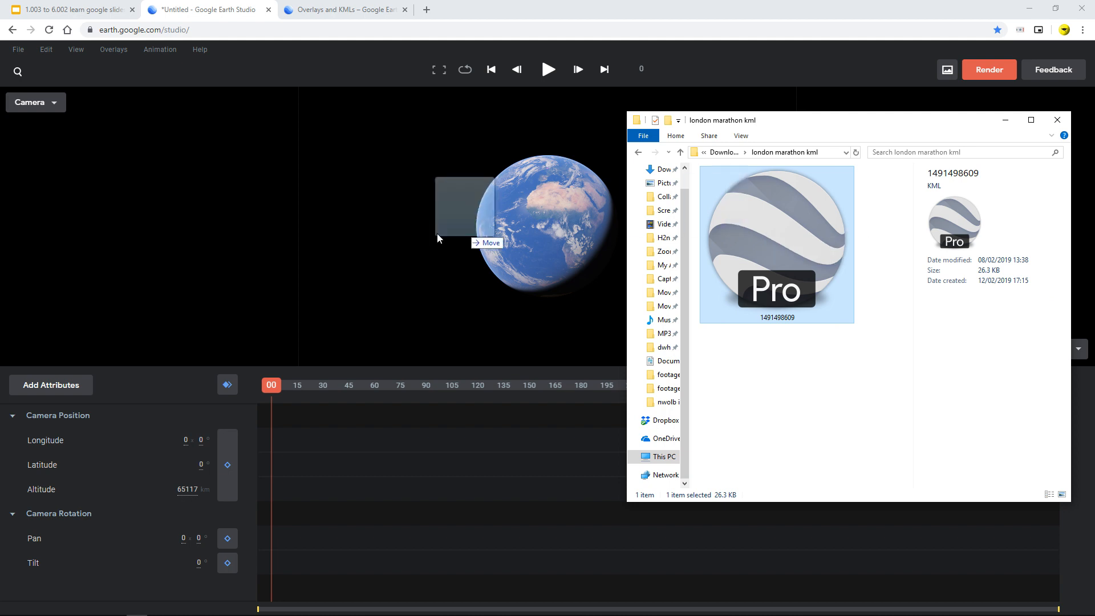
left_click_drag(454, 217, 227, 248)
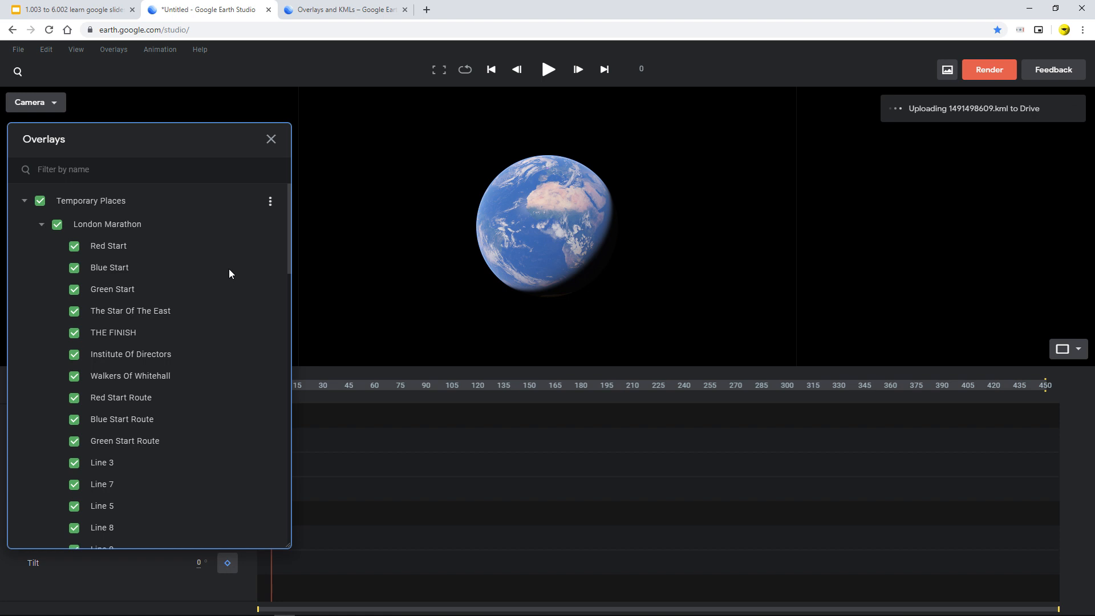
Hide all London Marathon and Temporary Places overlays.
scroll("down", 3)
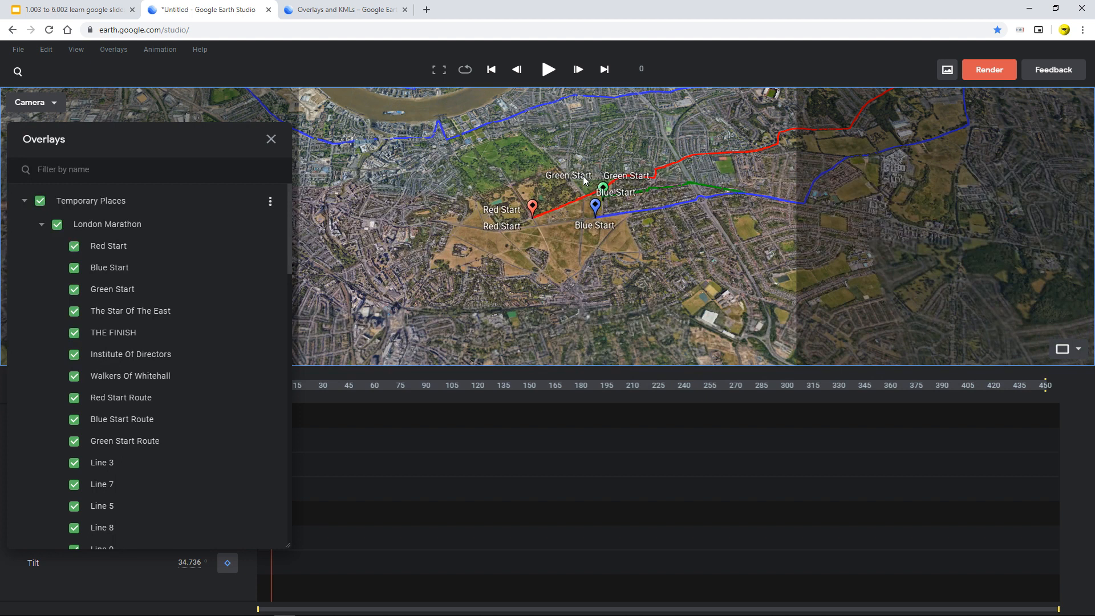
left_click(73, 224)
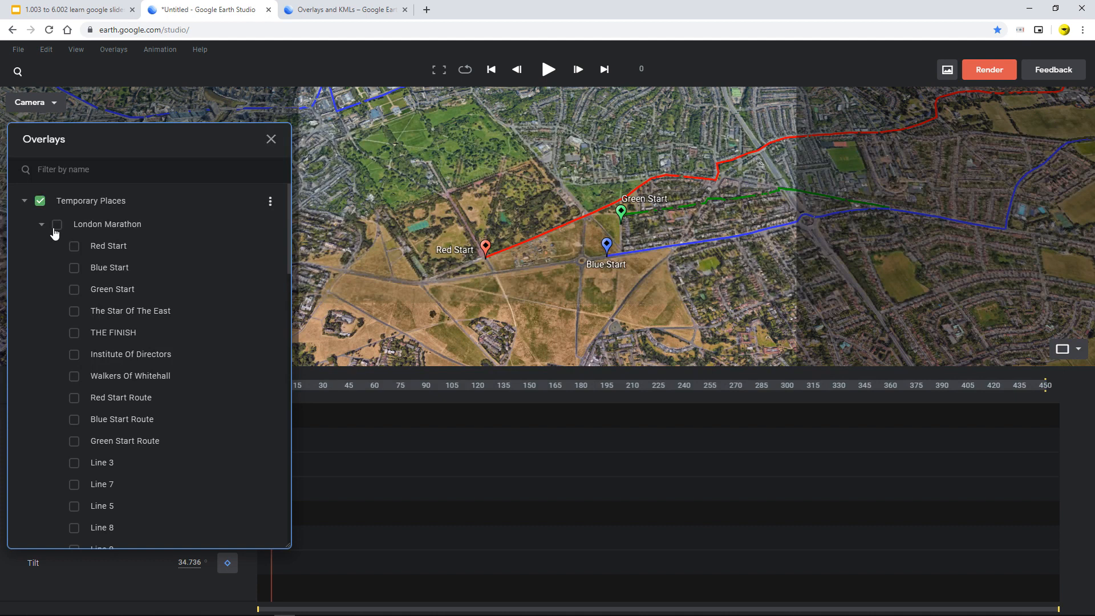
scroll("down", 3)
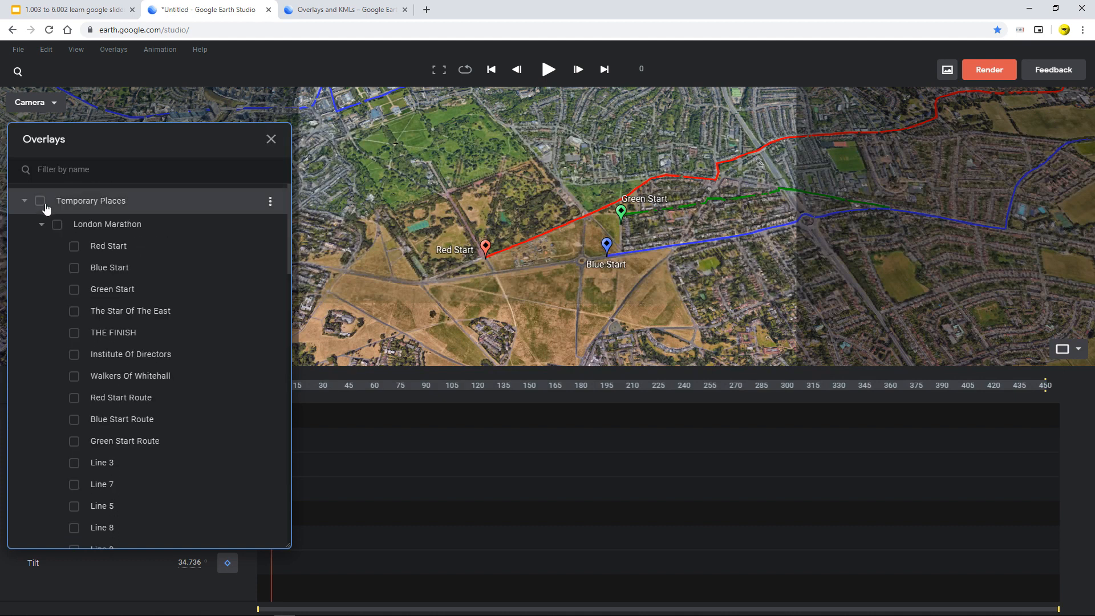
mouse_move(108, 279)
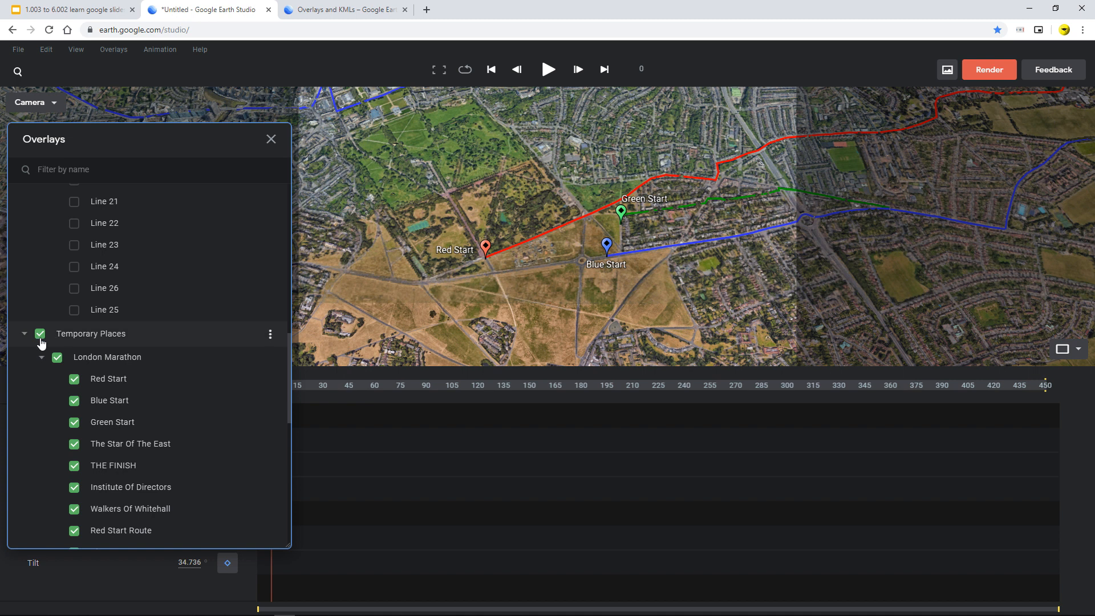
left_click(40, 333)
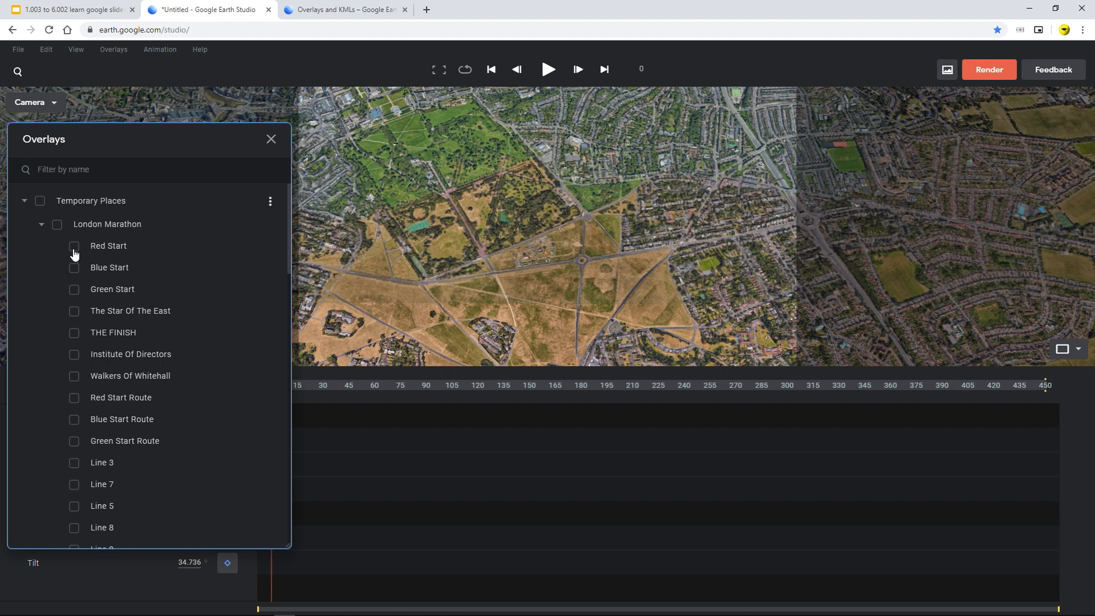
Show the Red Start, Blue Start and Green Start markers.
left_click(74, 246)
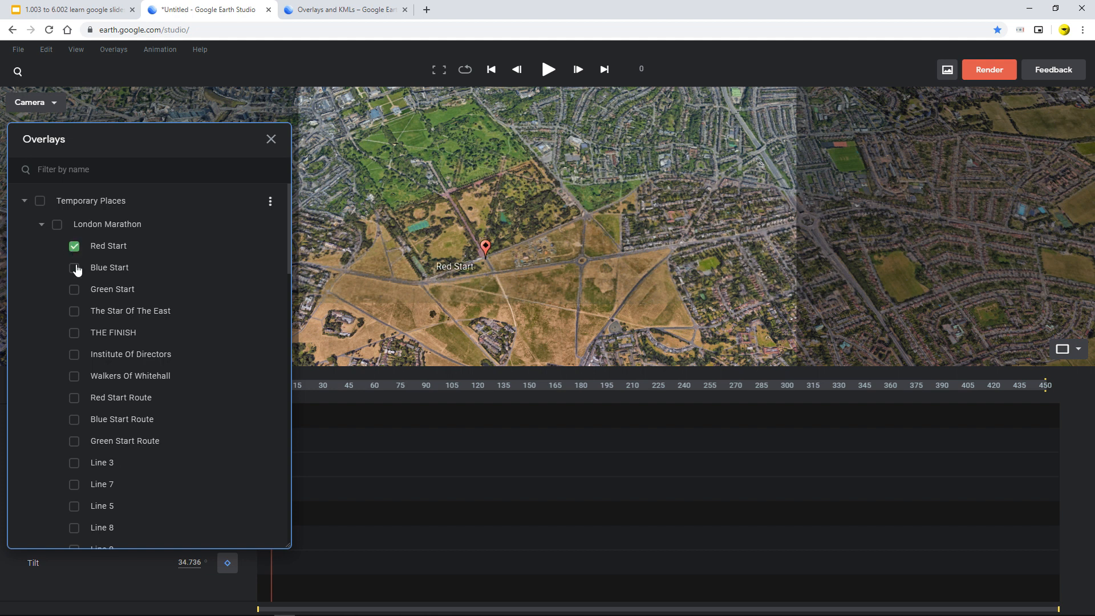
left_click(74, 267)
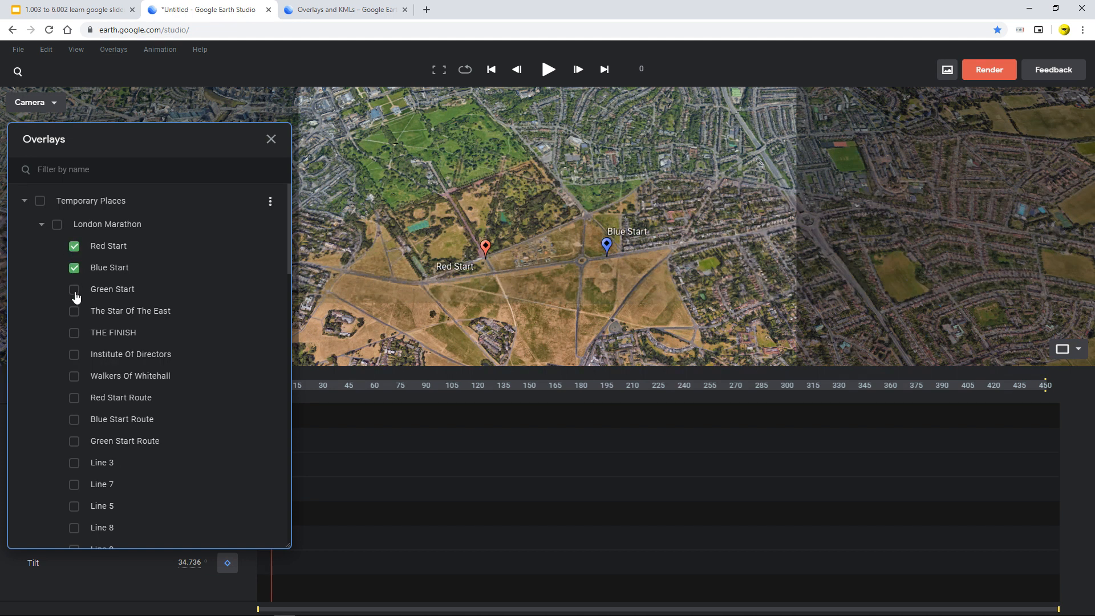
left_click(74, 289)
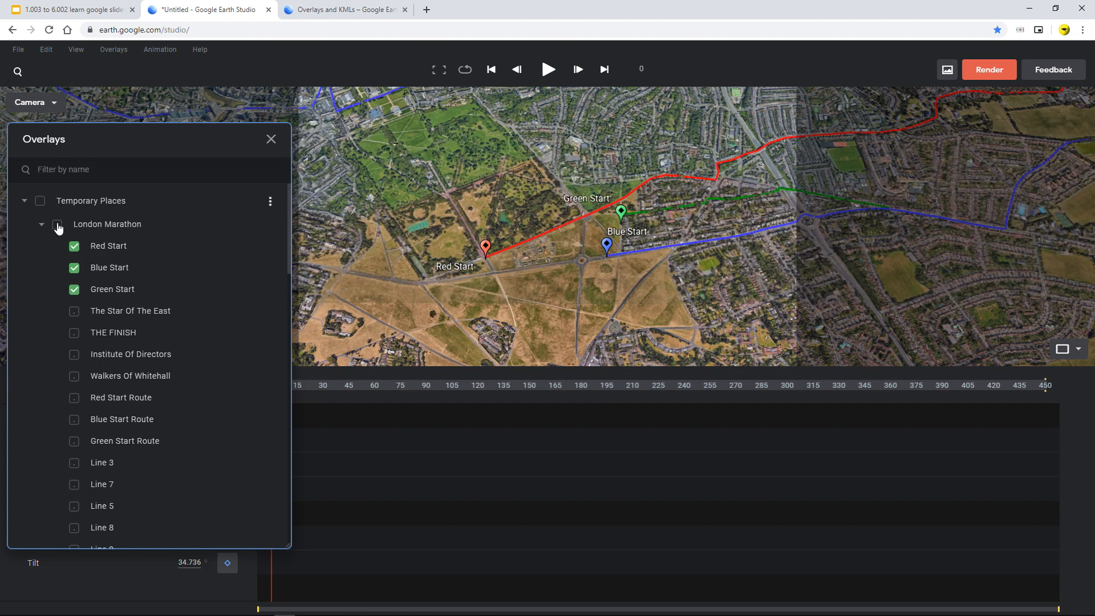
Close the overlay list, tilt and rotate the view over the start area, then return to the slides.
left_click(271, 138)
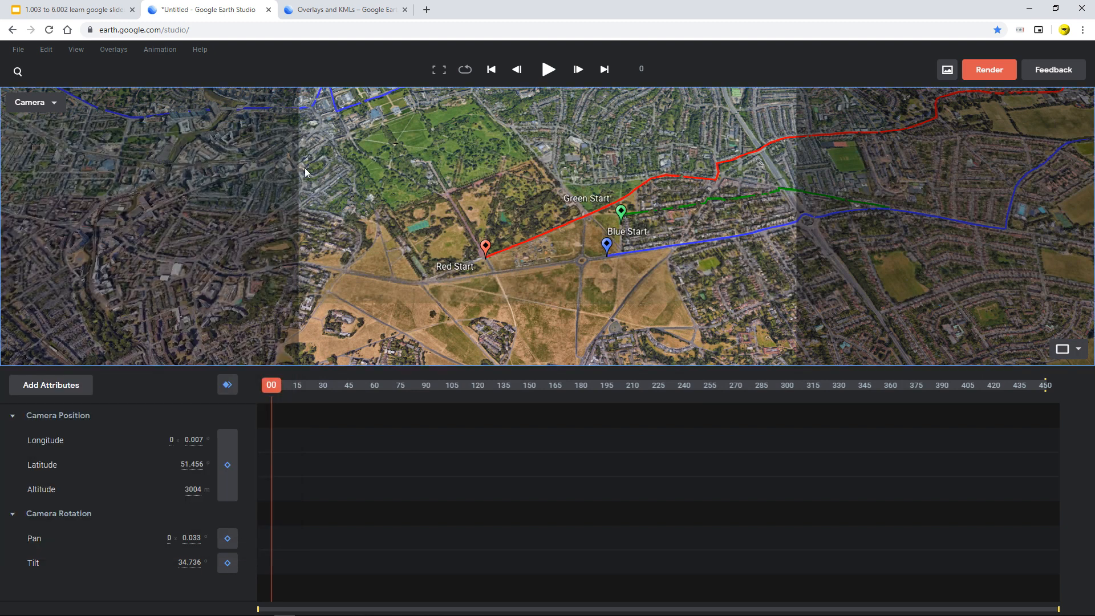
mouse_move(543, 293)
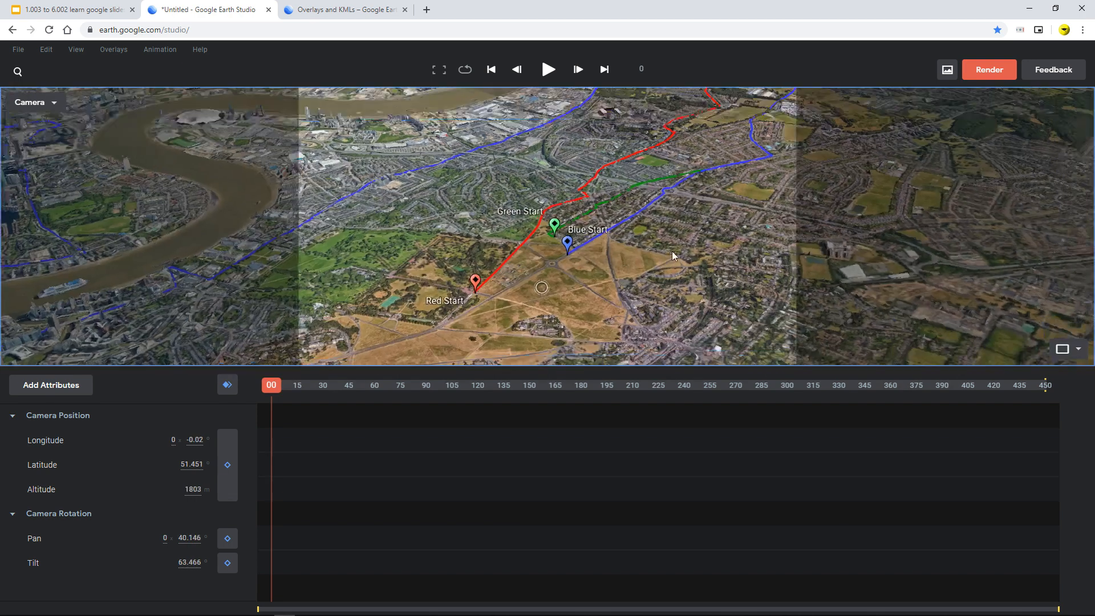
left_click_drag(673, 256, 558, 284)
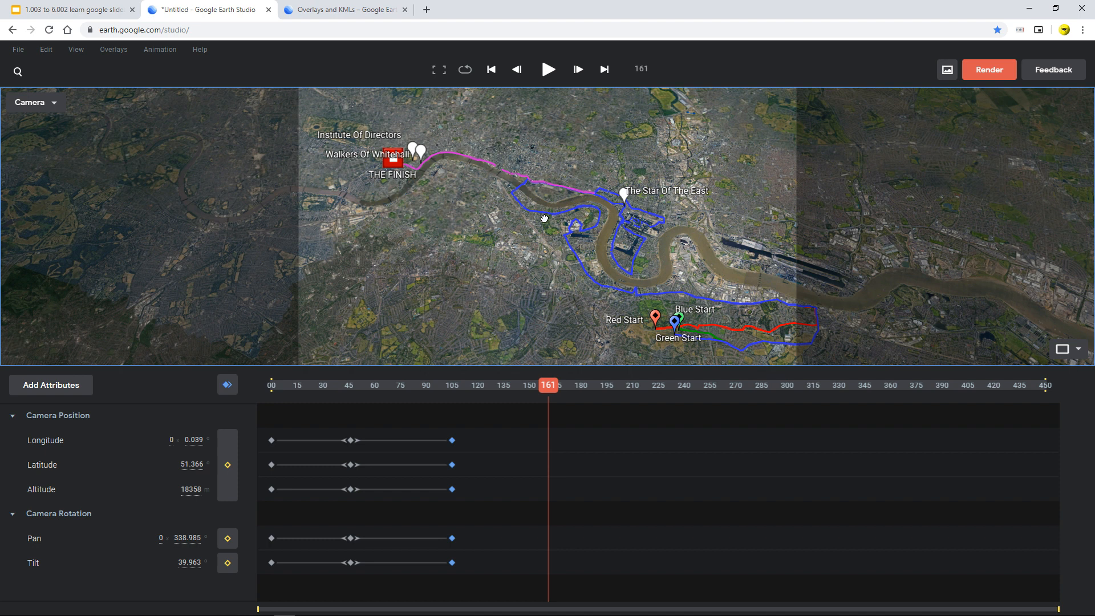
left_click(69, 9)
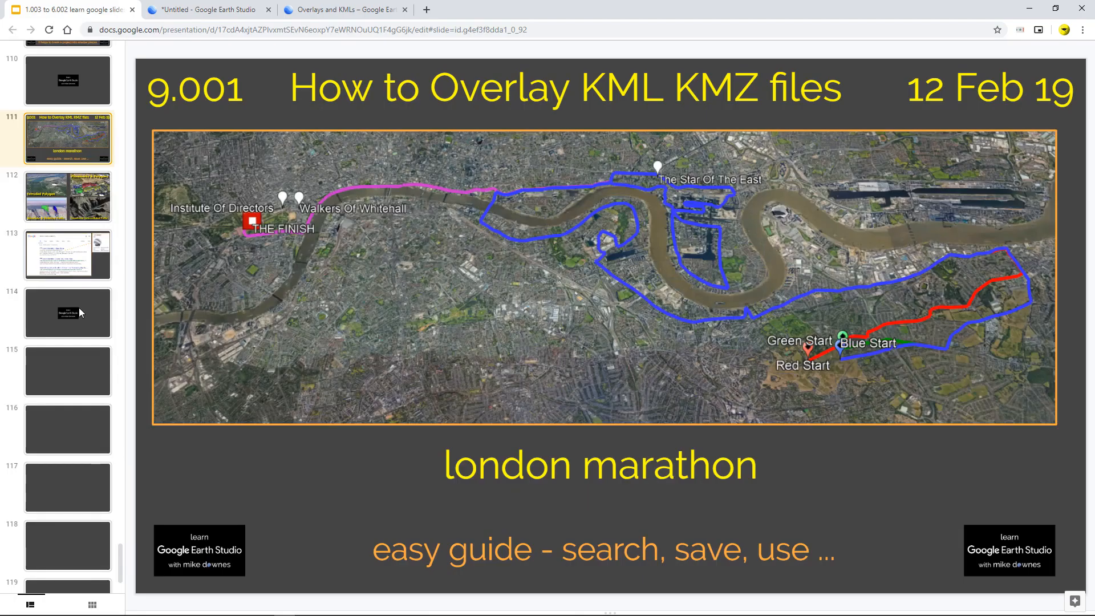